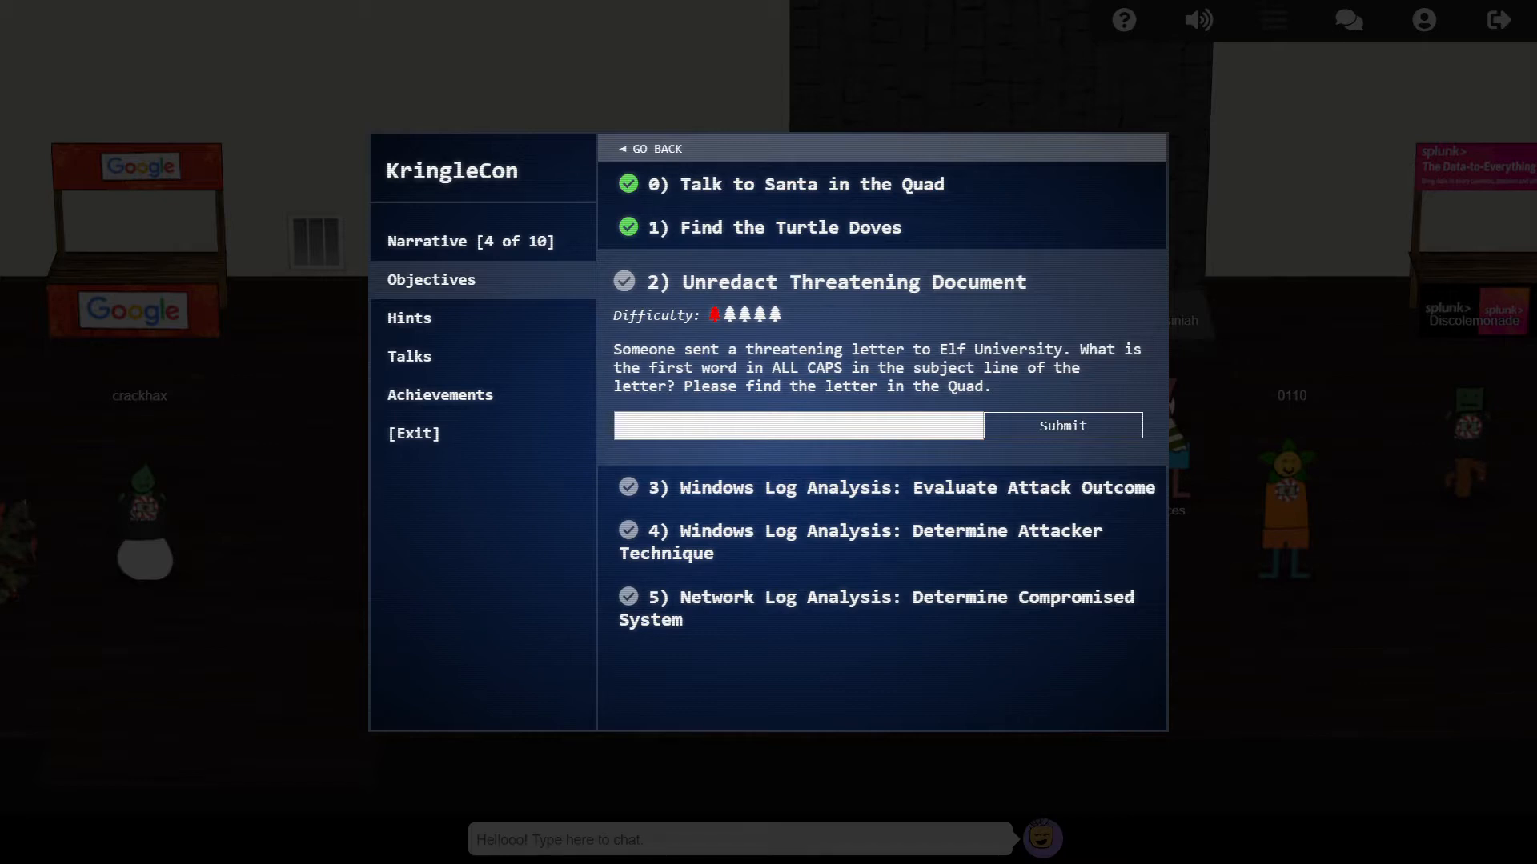
mouse_move(1035, 410)
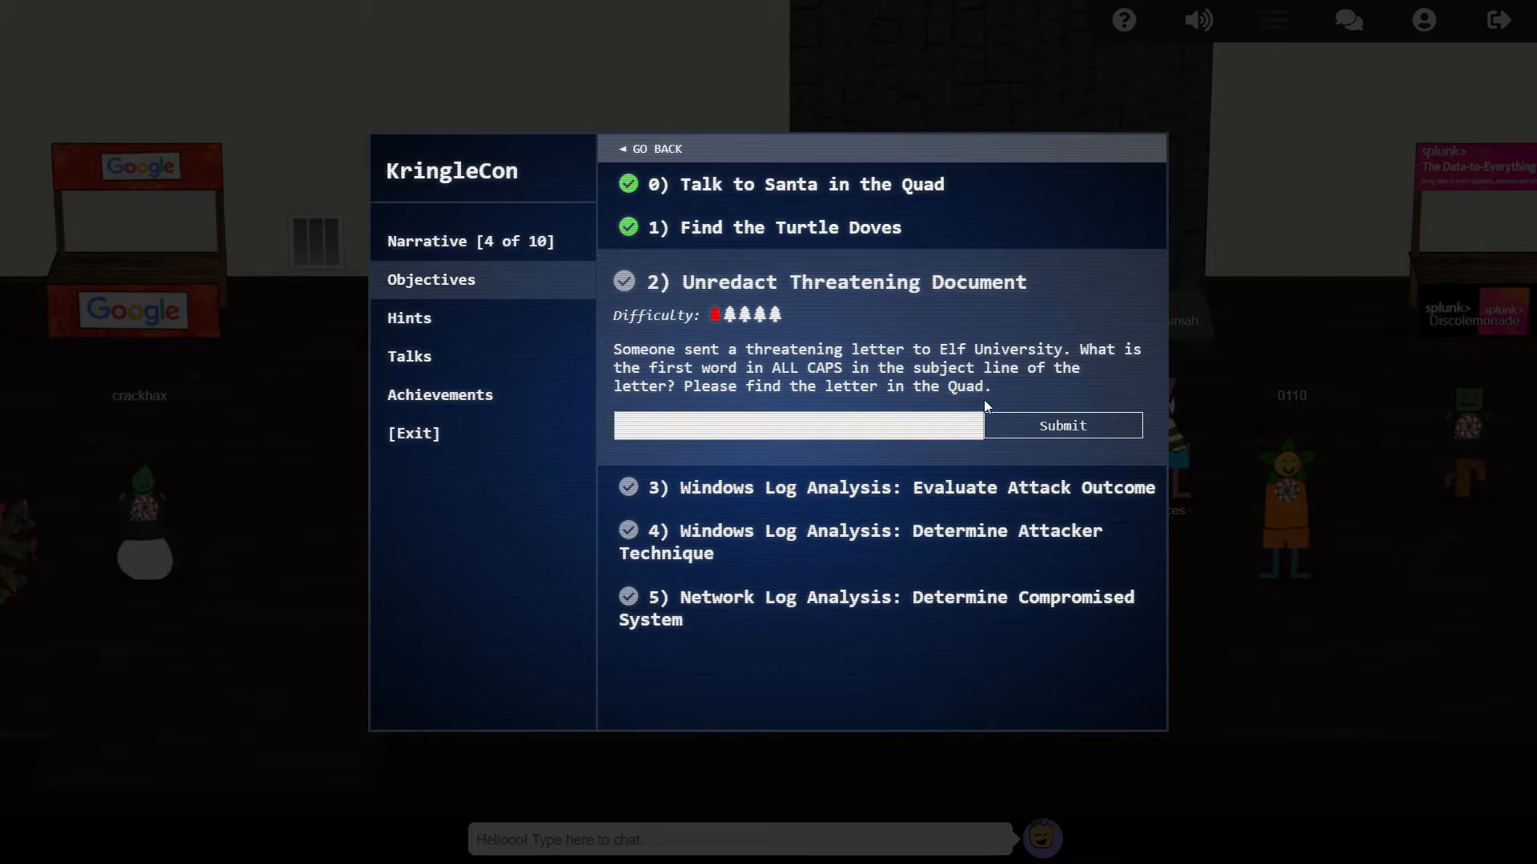
Select all of the letter PDF's text, including the lines hidden under the Confidential boxes
left_click(655, 149)
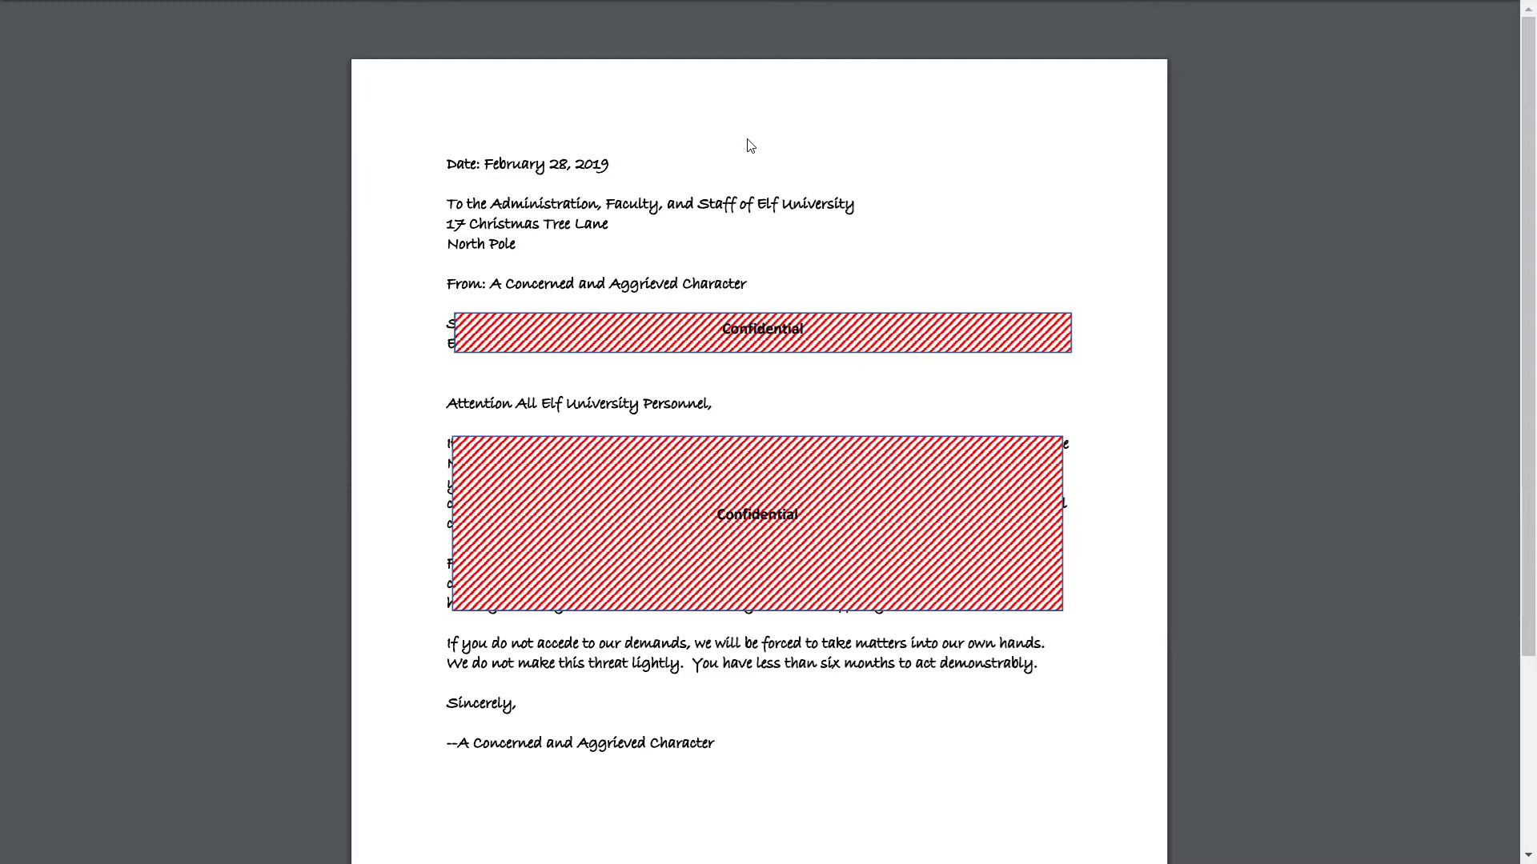
mouse_move(757, 162)
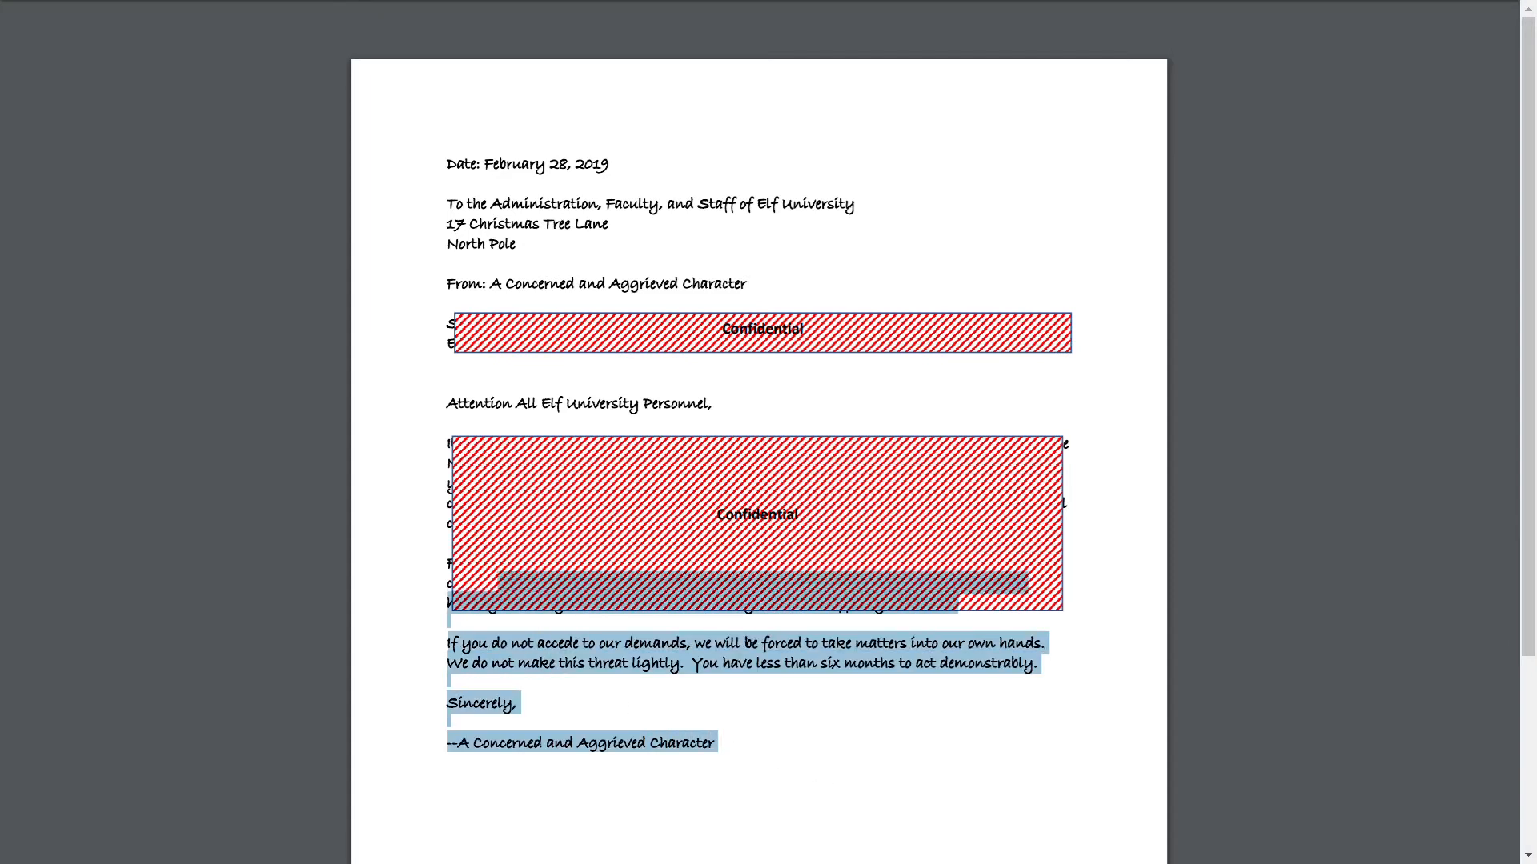
key("ctrl+a")
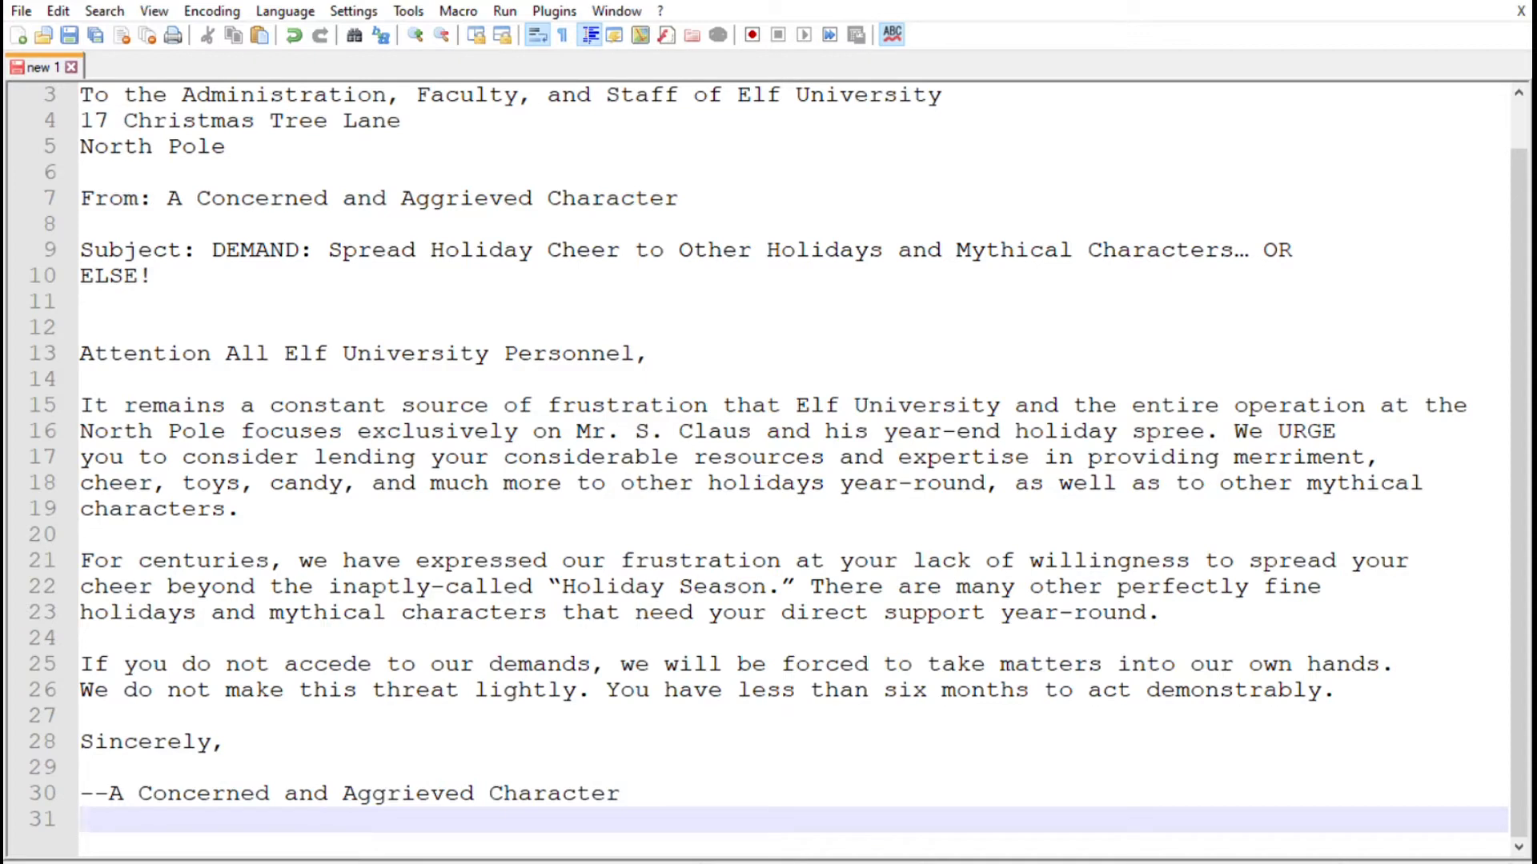
mouse_move(1240, 198)
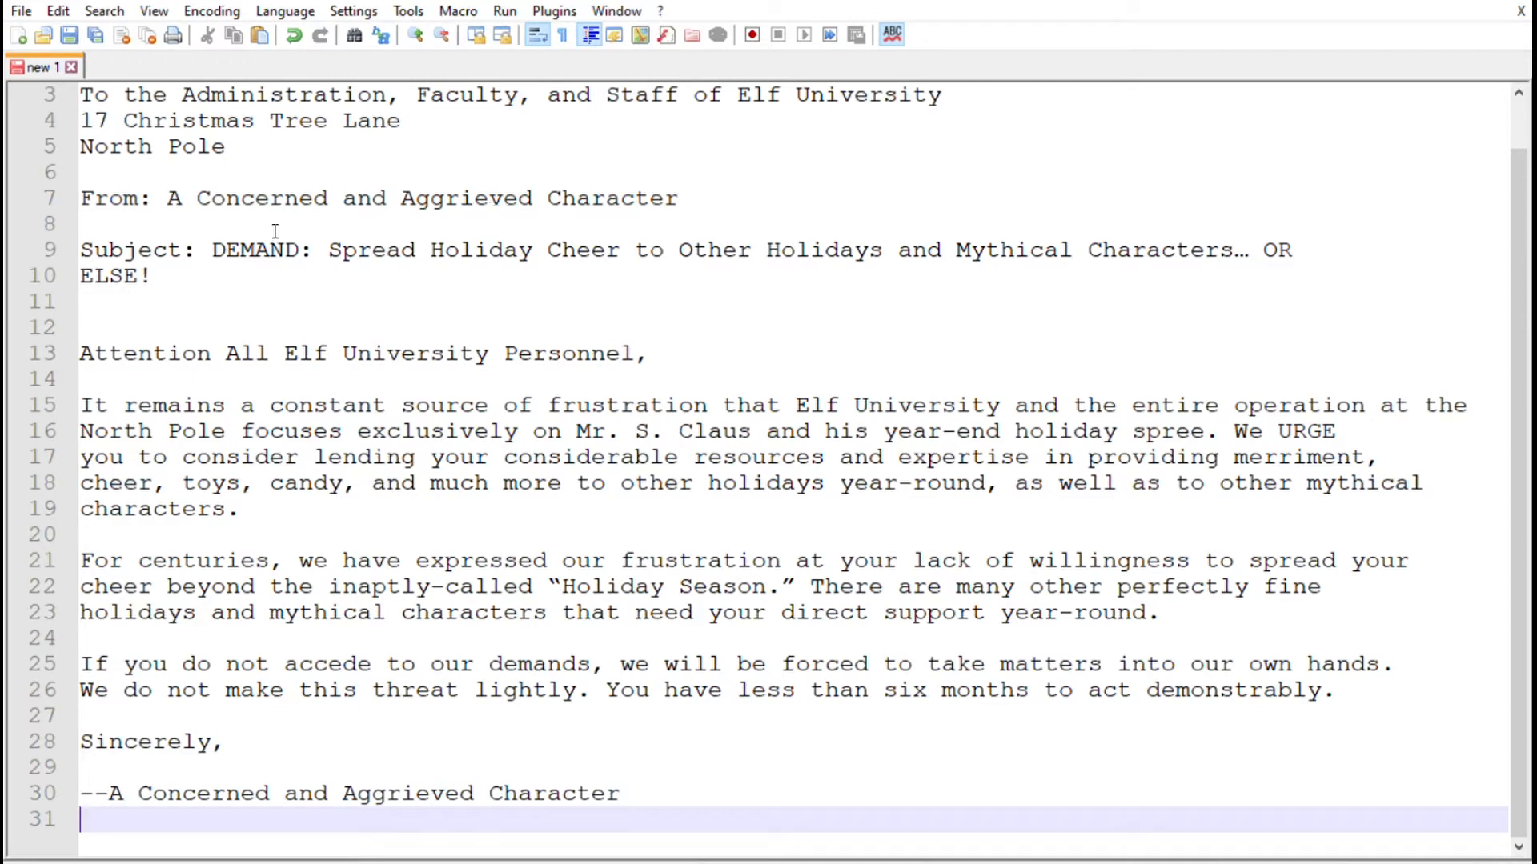
Select the subject word DEMAND in the pasted letter text
double_click(254, 249)
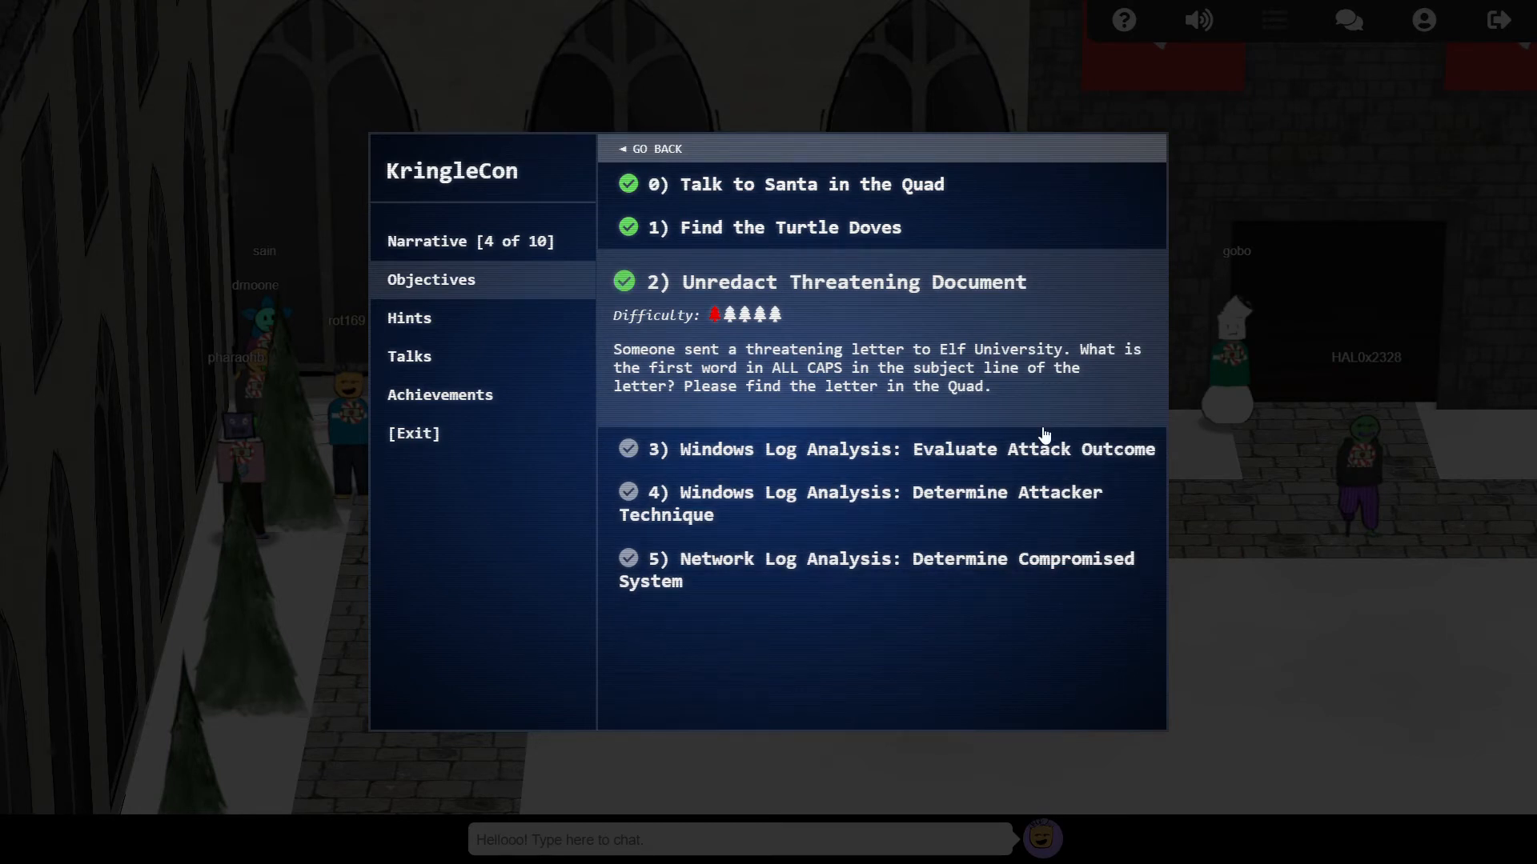
mouse_move(1042, 467)
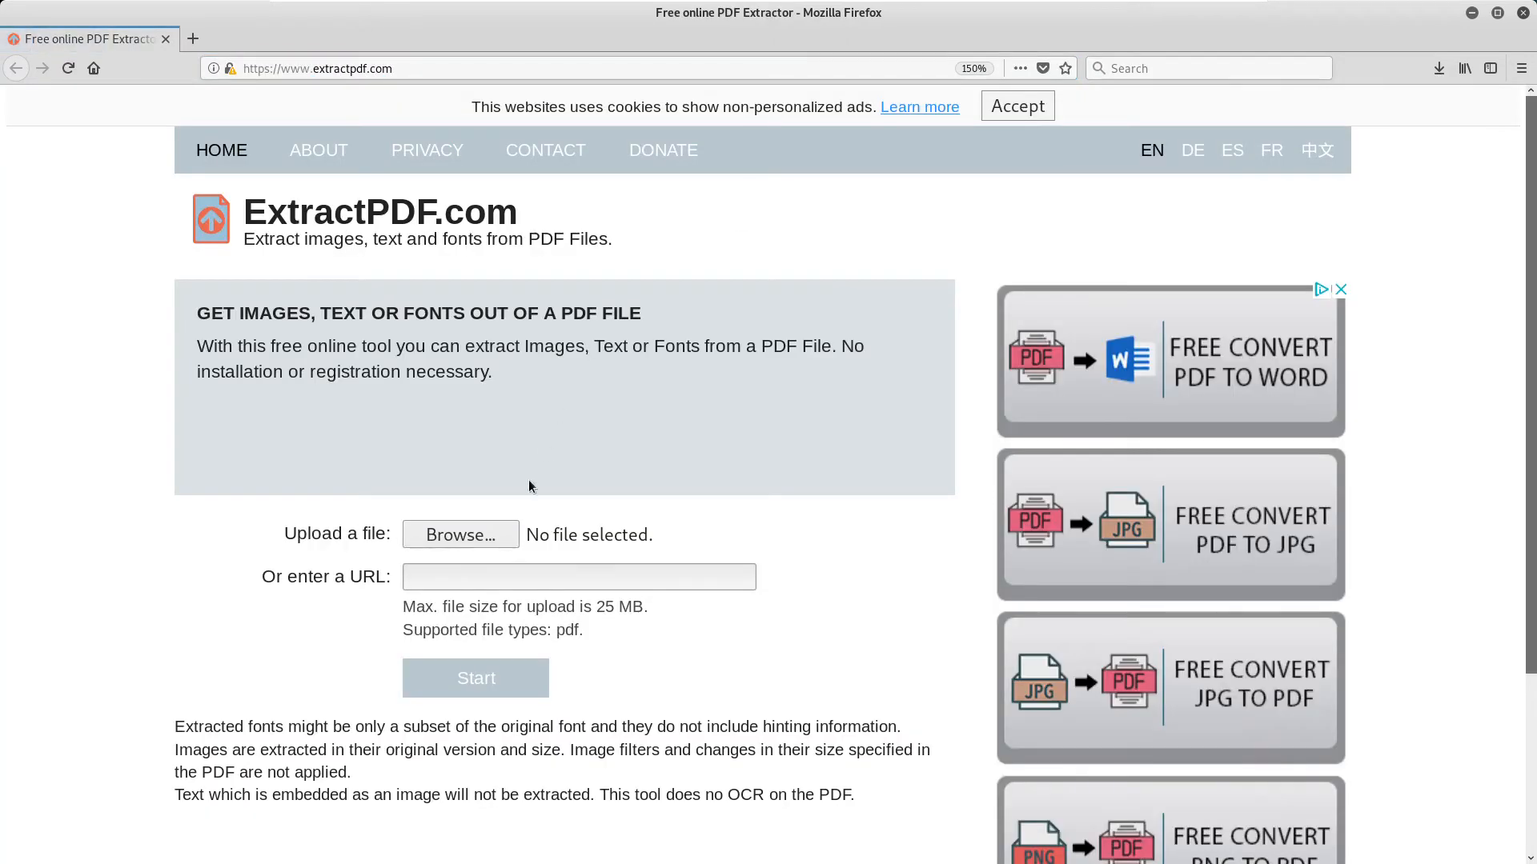
Run extraction on the letter PDF at ExtractPDF.com and scroll to the DEMAND subject line
left_click(475, 678)
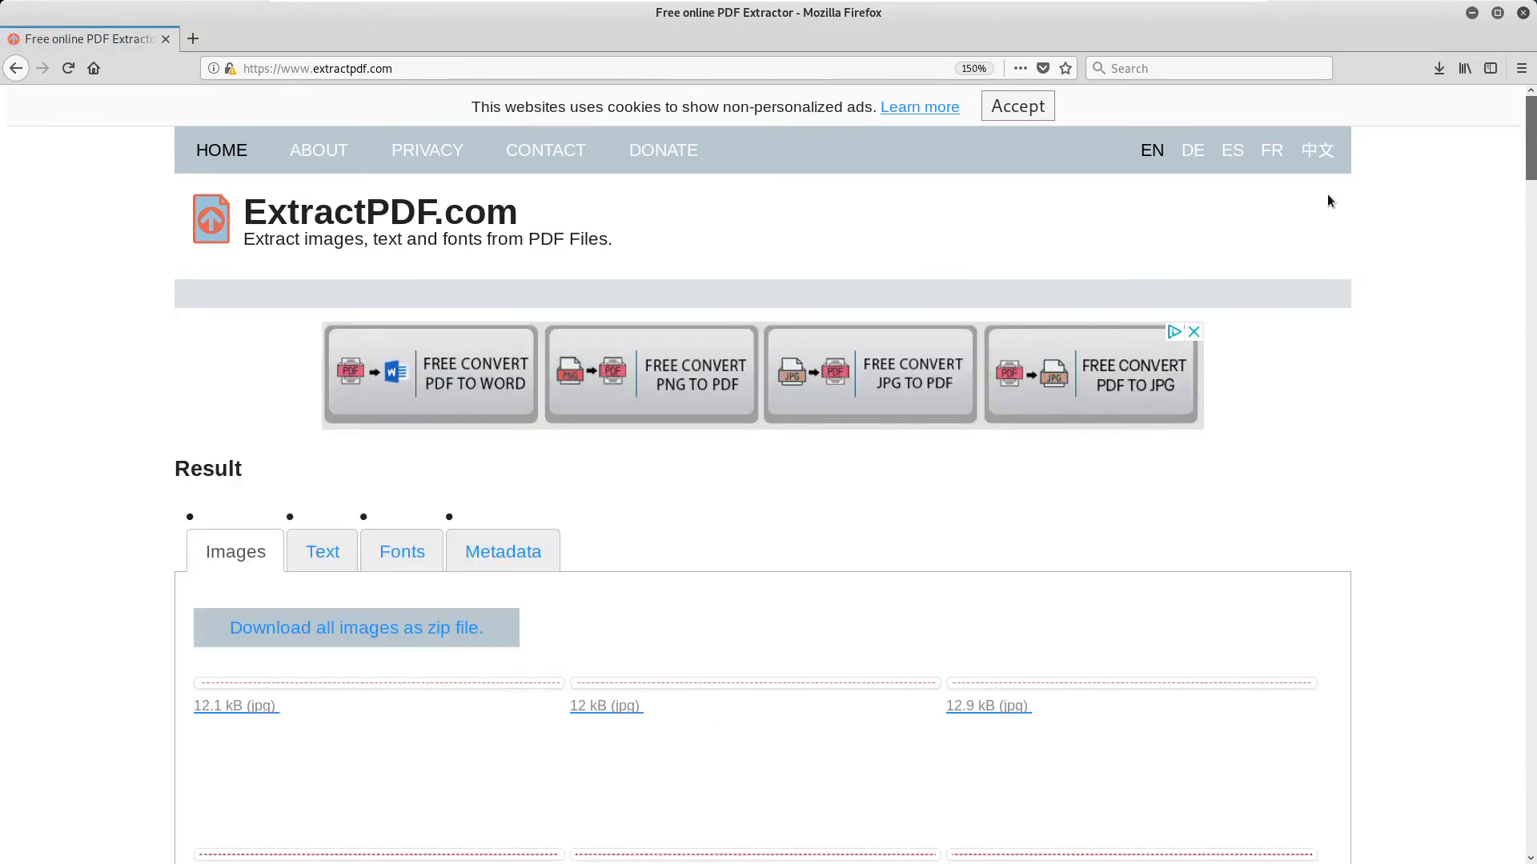
scroll("down", 3)
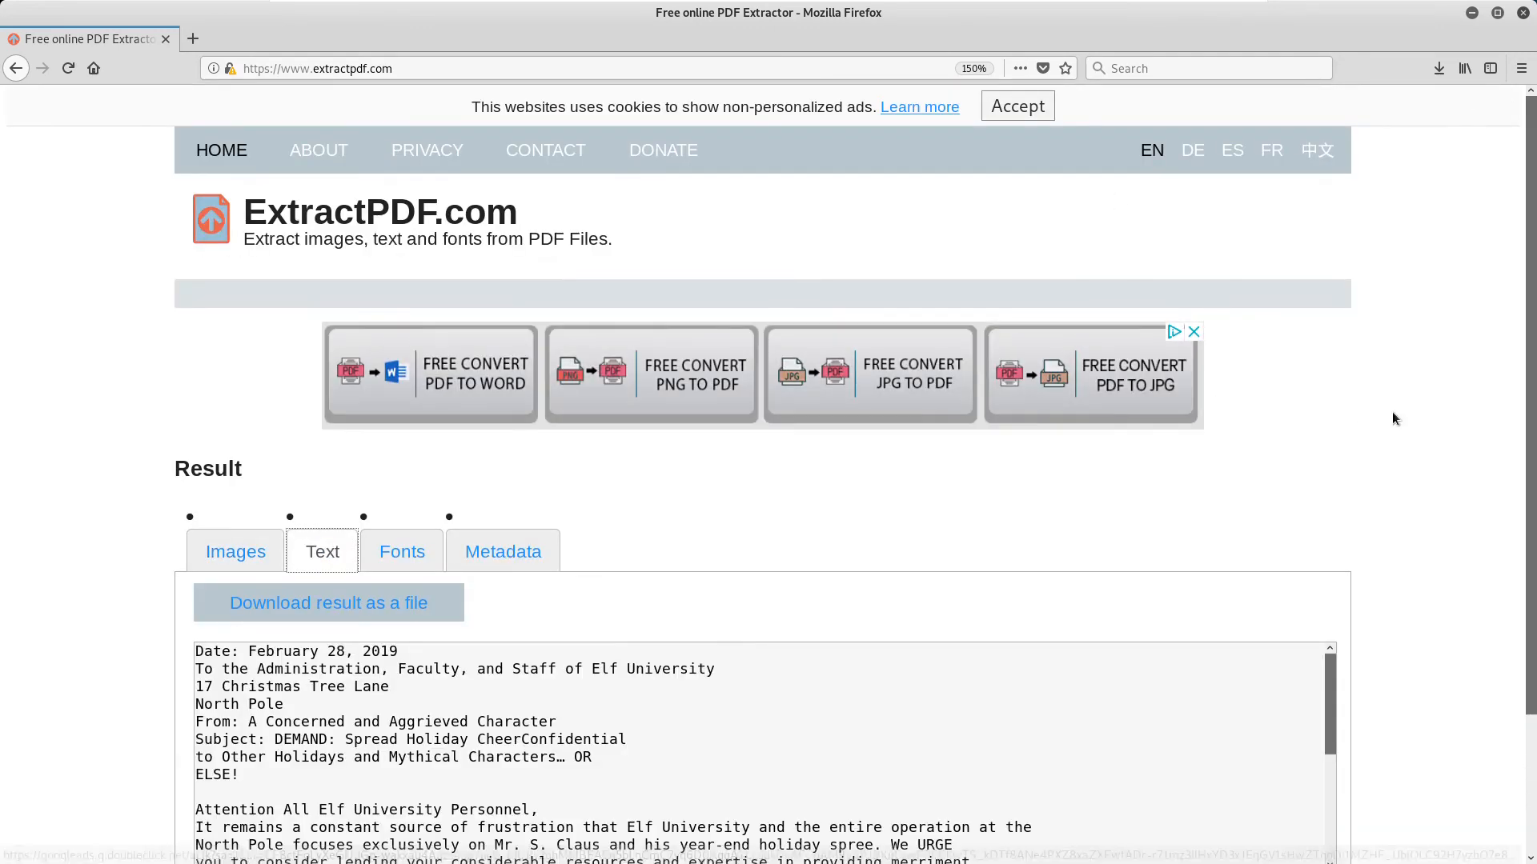
scroll("down", 3)
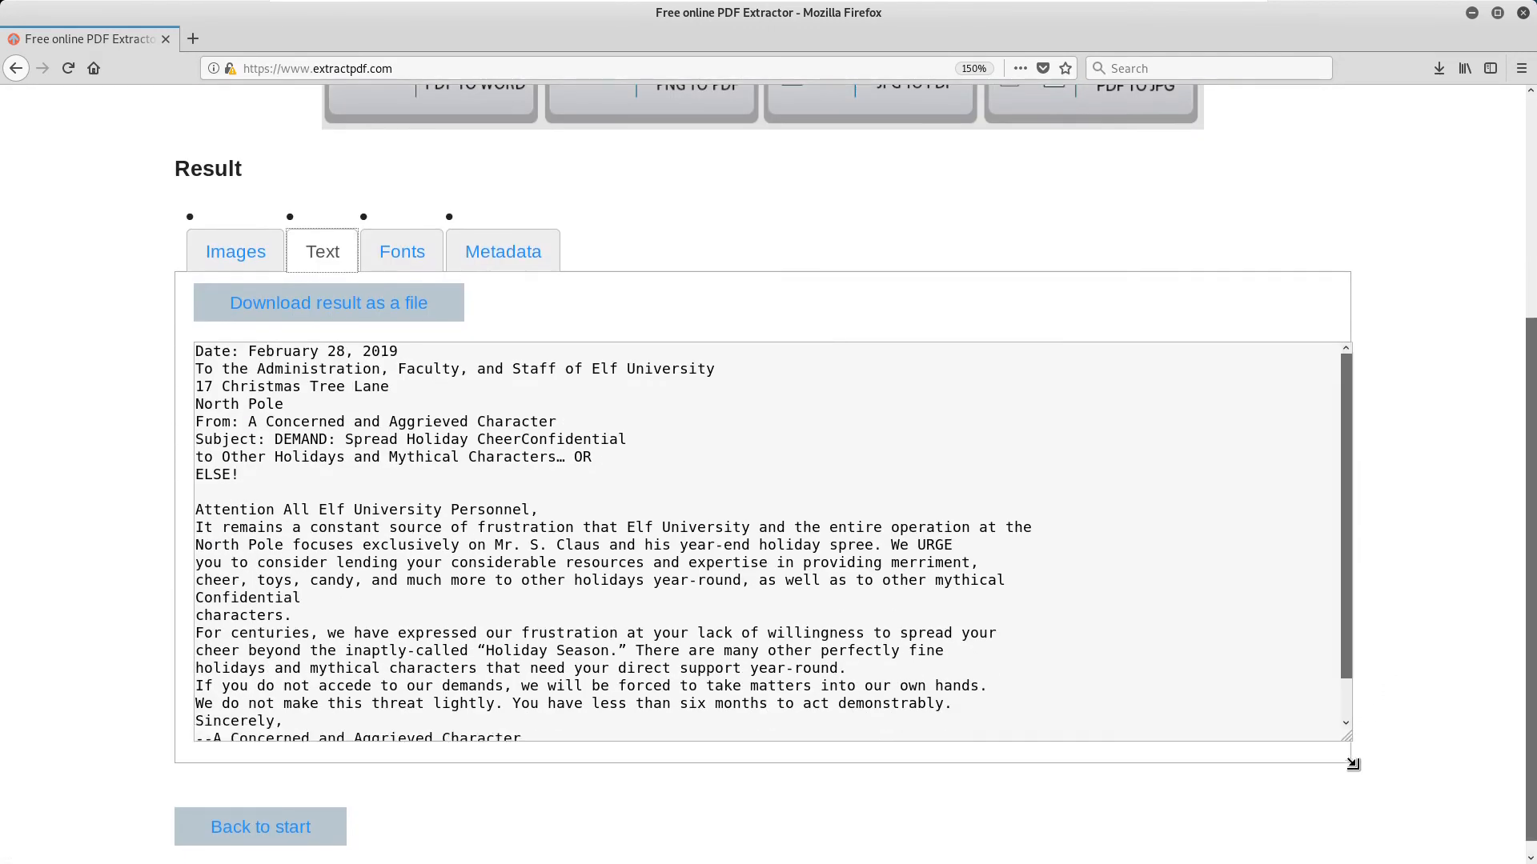
double_click(300, 440)
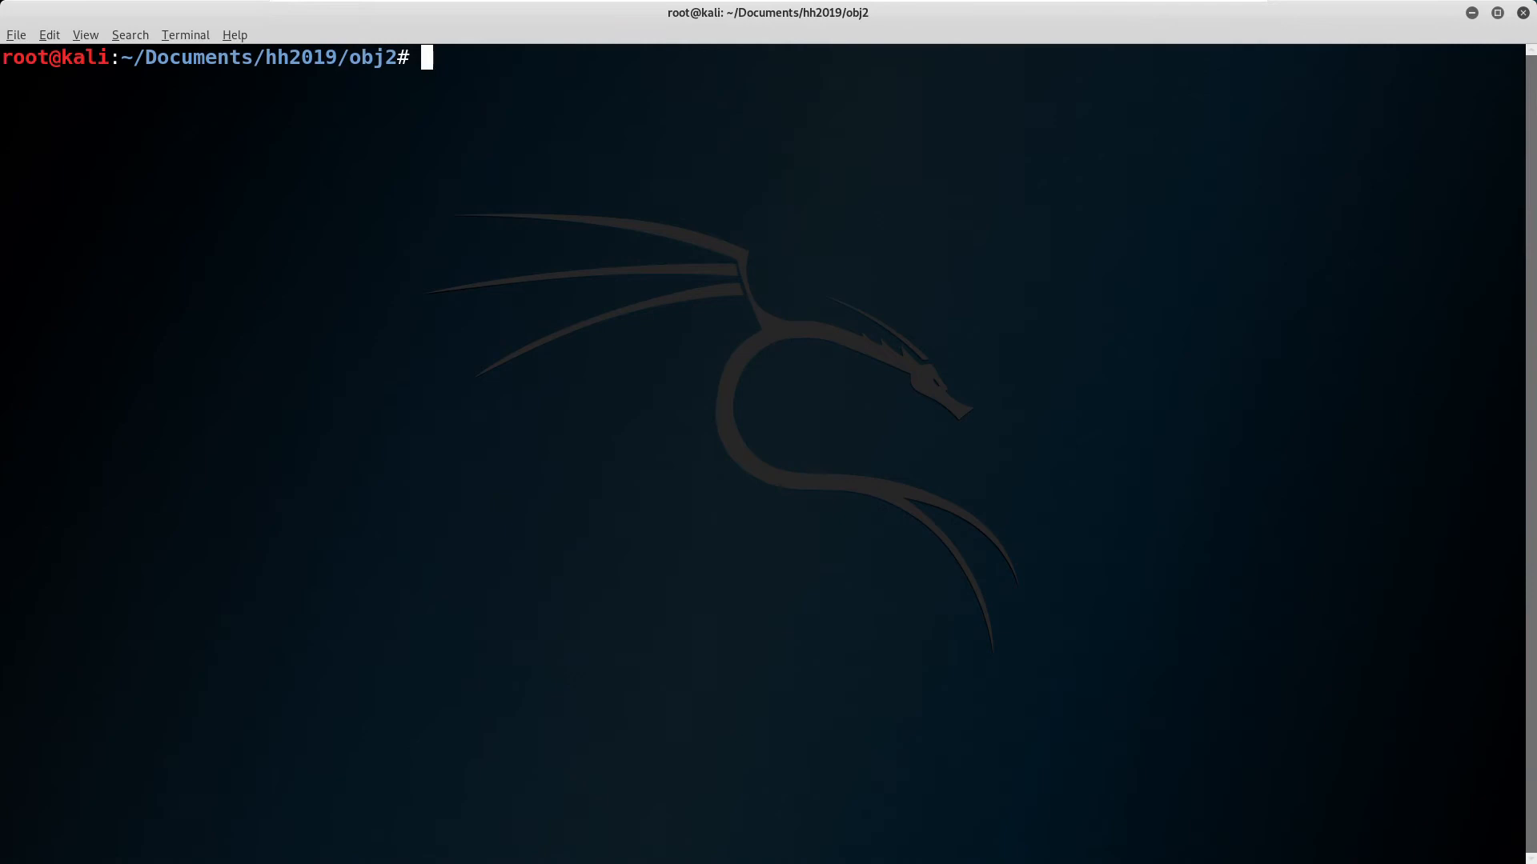
Convert LetterToElfUPersonnel.pdf with pdftotext, print the .txt showing DEMAND, and list pdf tools
type("pdftotext LetterToElfUPersonnel.pdf")
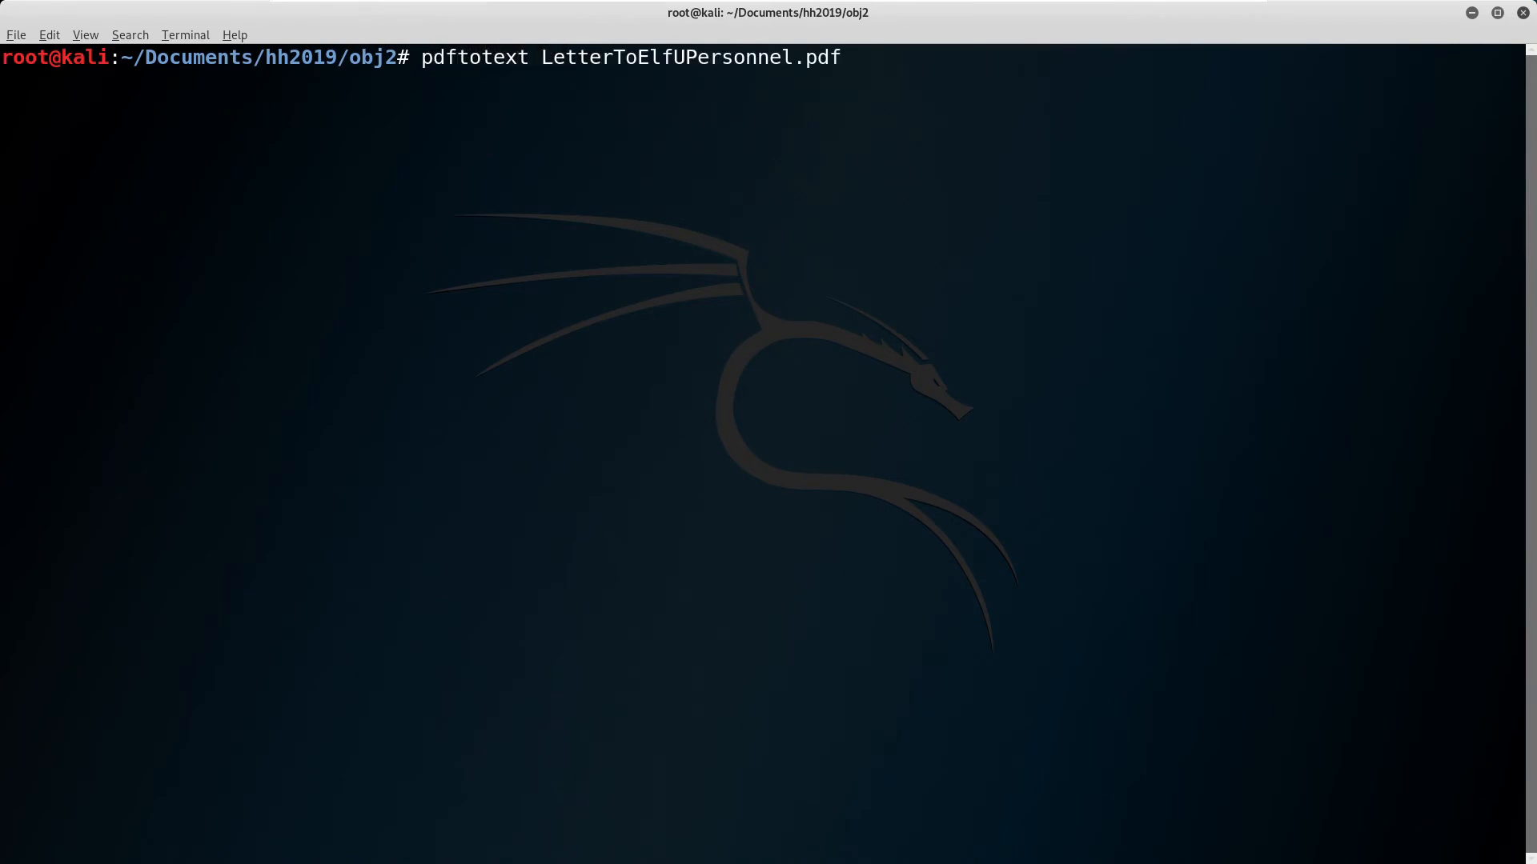
type("cat LetterToElfUPersonnel.txt")
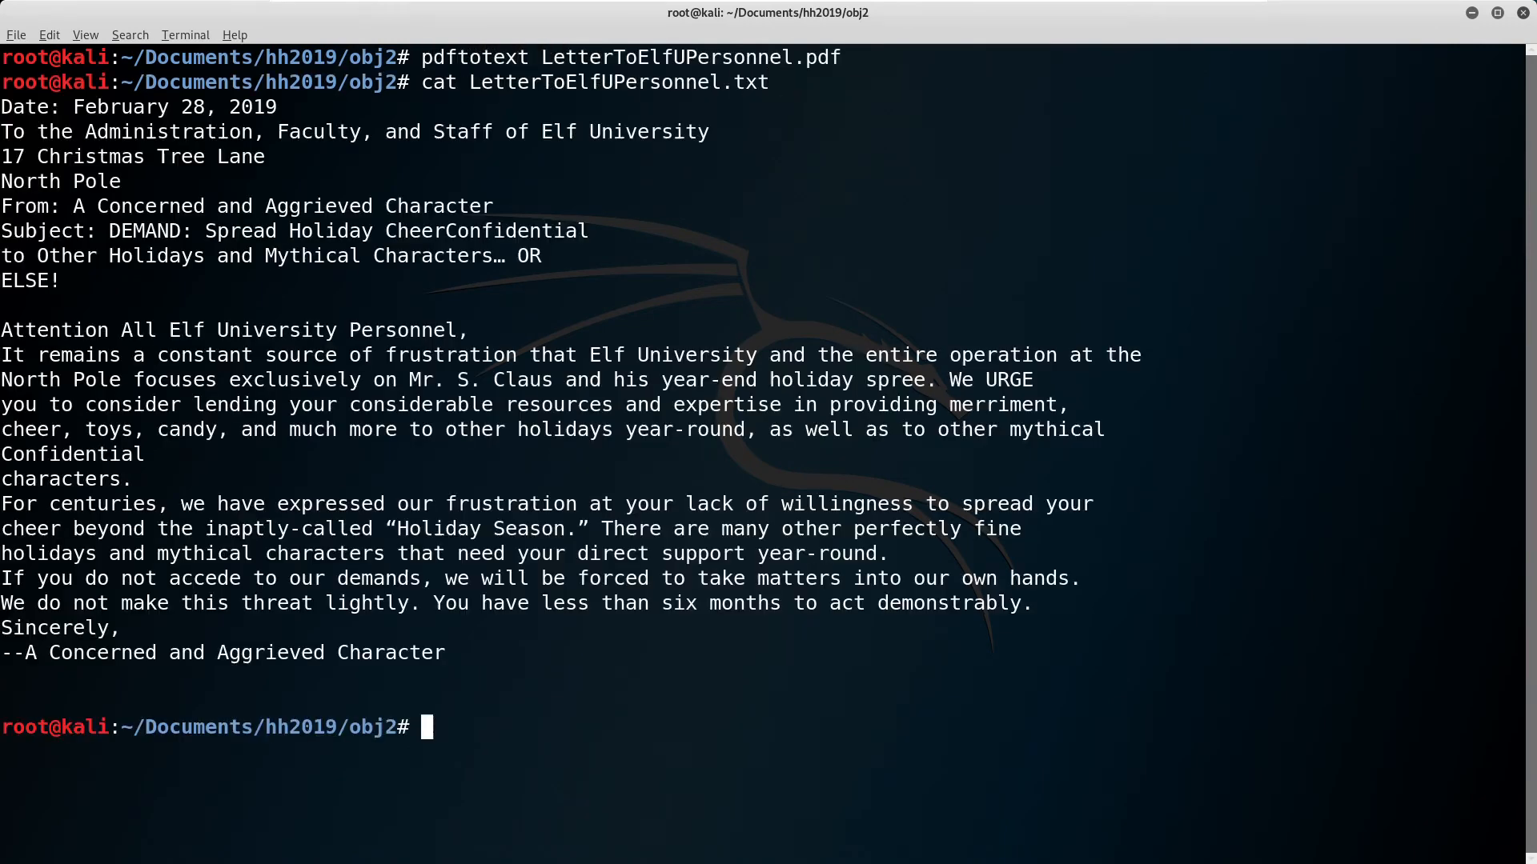
double_click(144, 230)
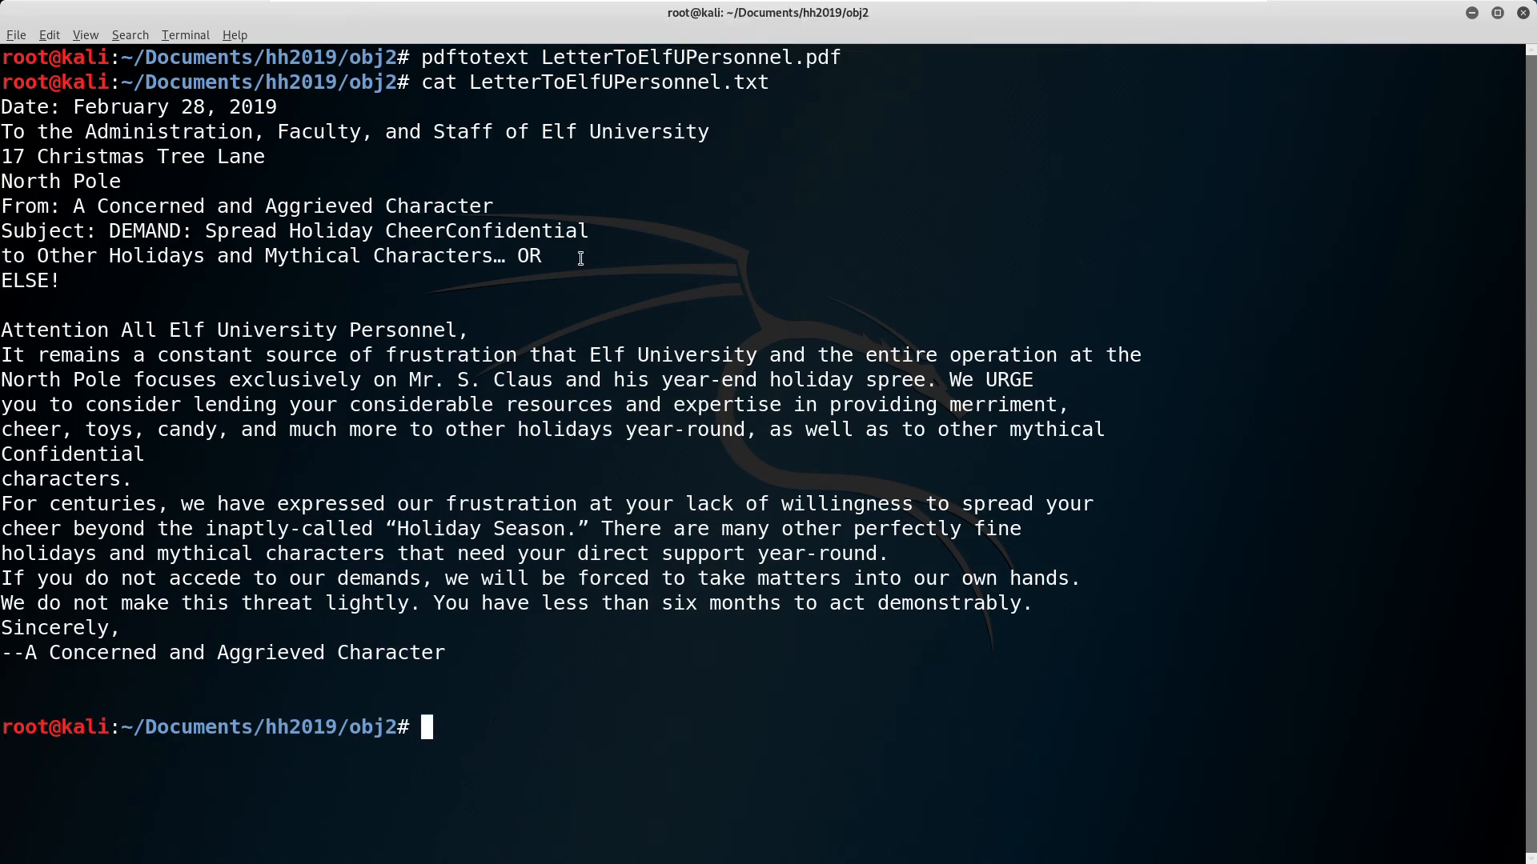
type("pdf")
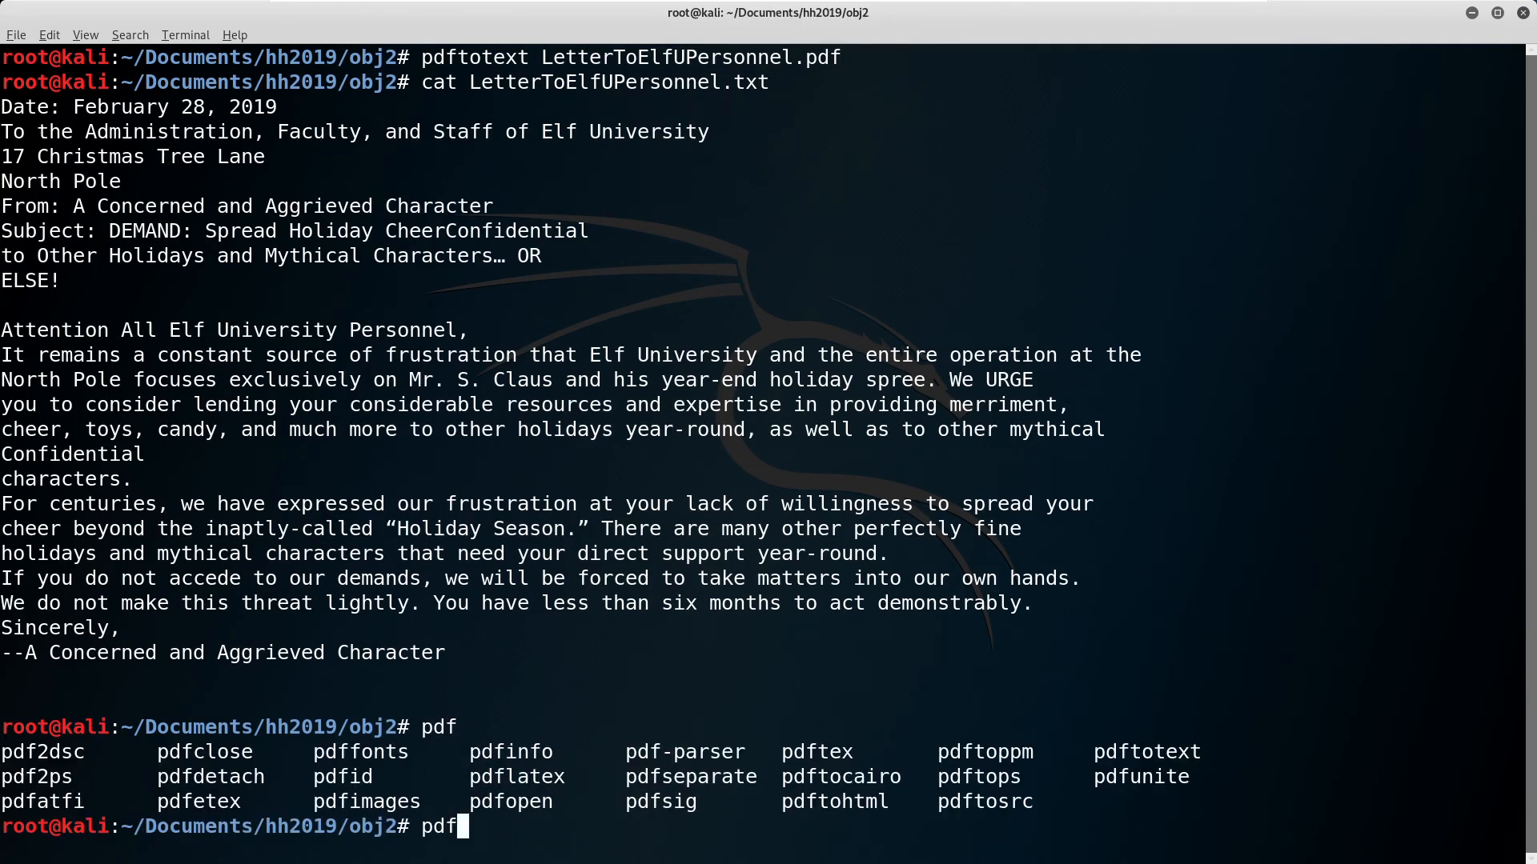